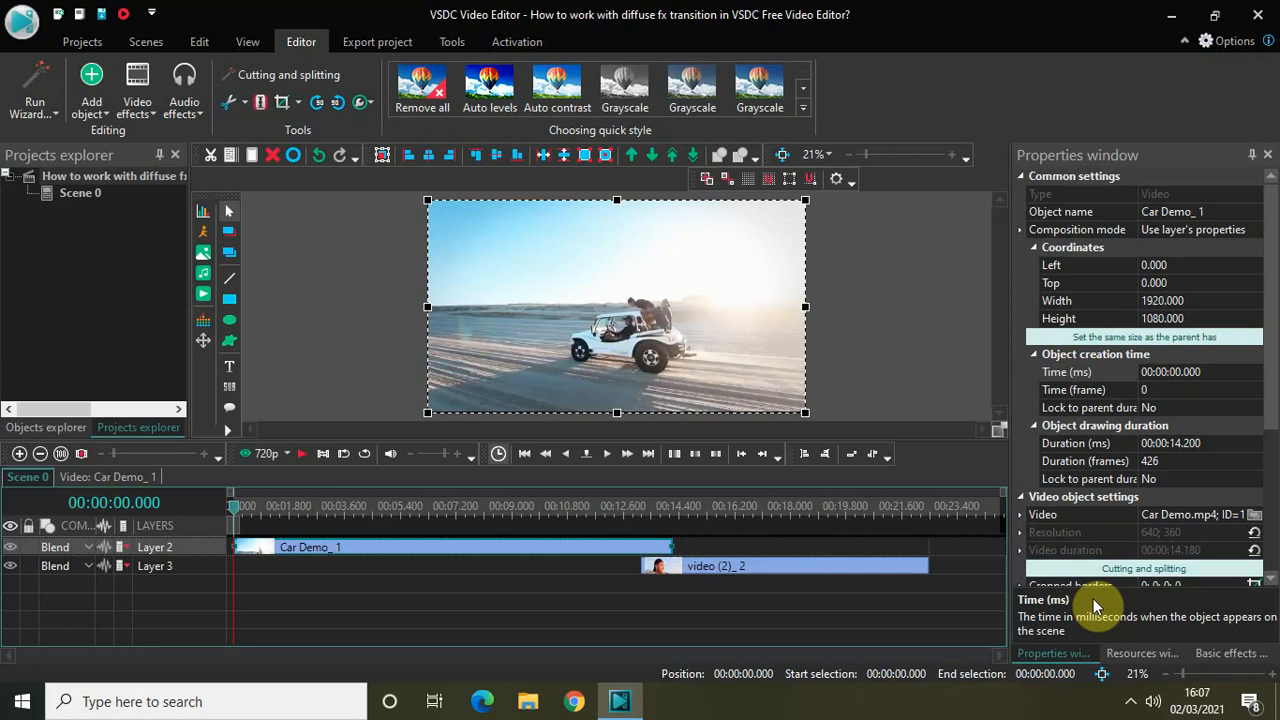
mouse_move(760, 616)
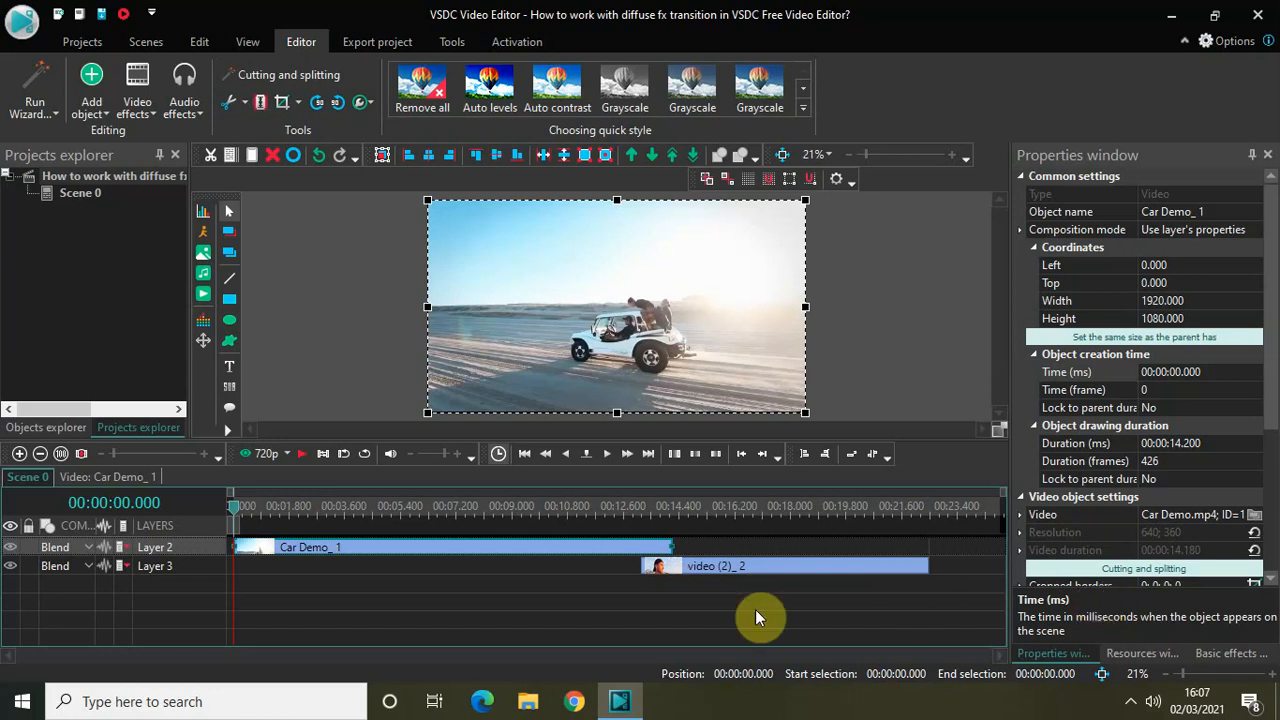
mouse_move(704, 540)
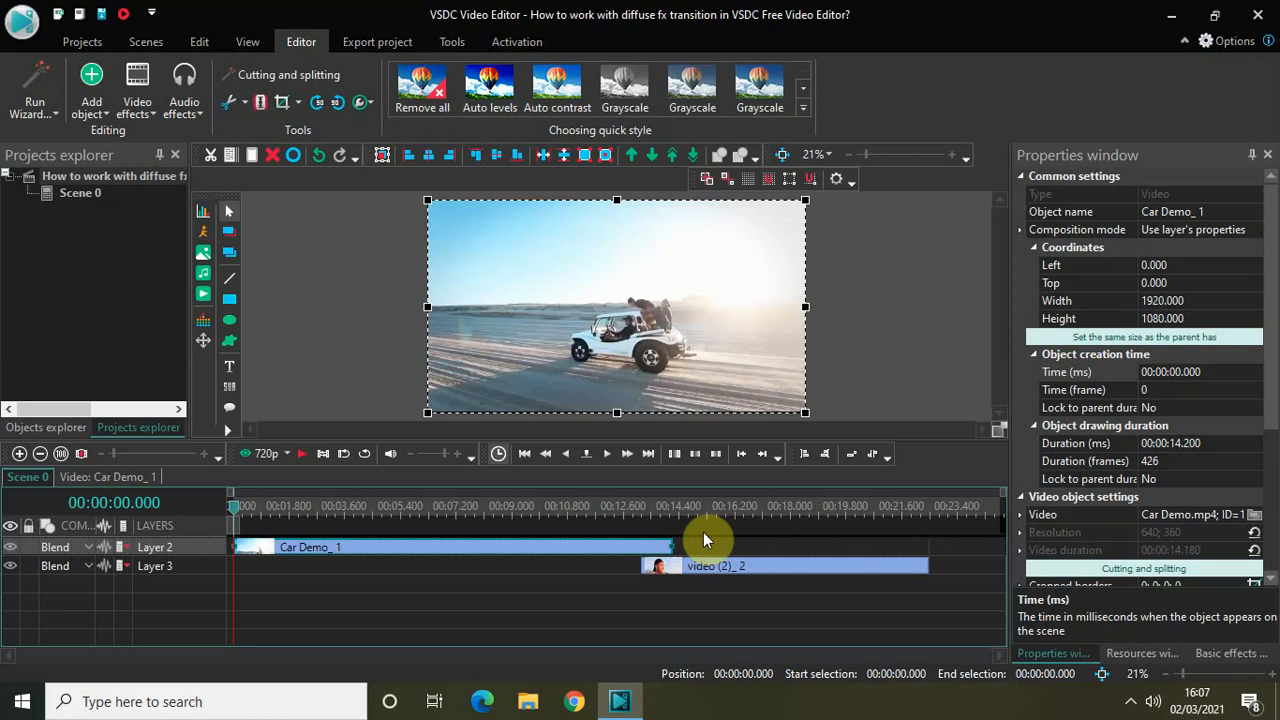
mouse_move(618, 624)
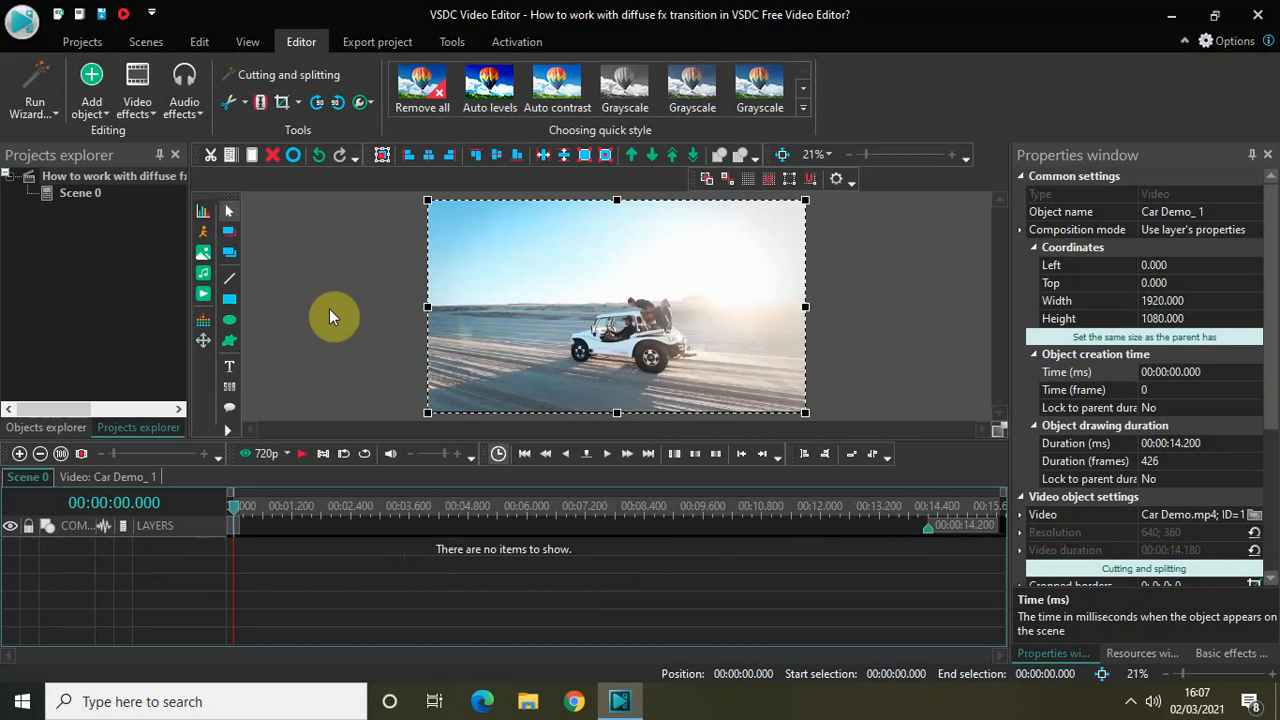
Add a one-second DiffuseFX transition to the Car Demo_1 clip, accepting the default position settings
click(136, 90)
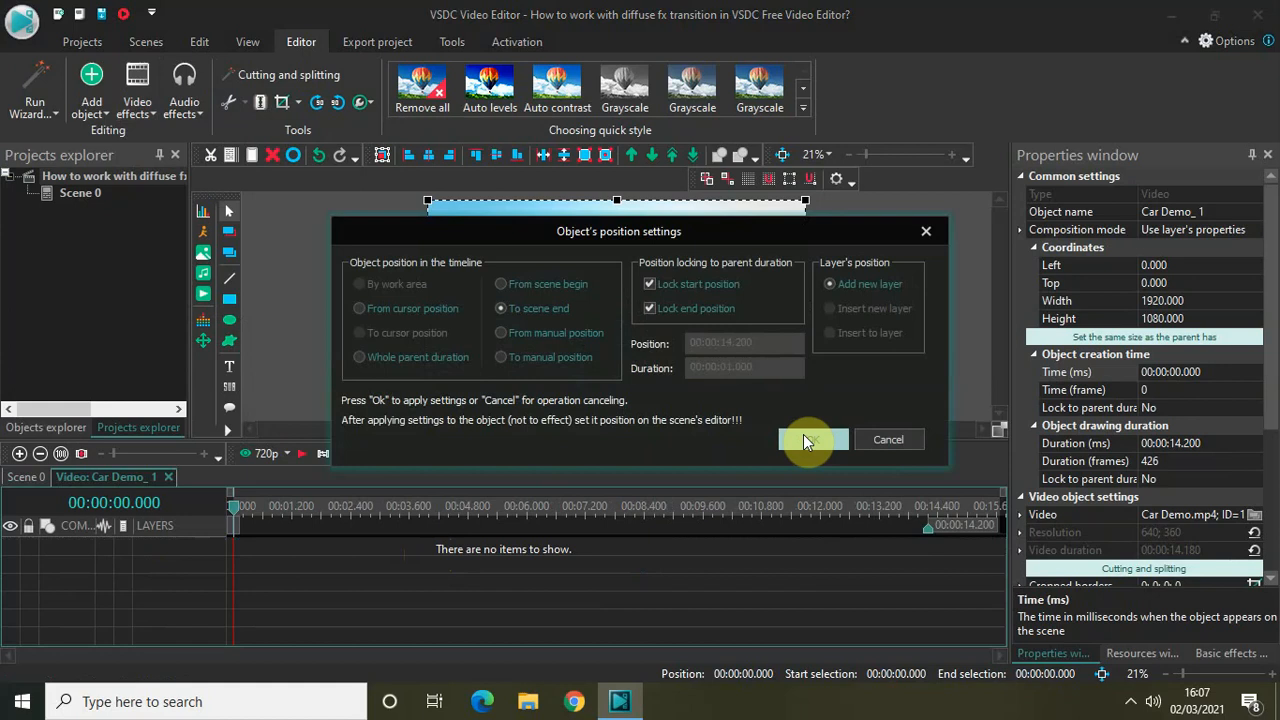
click(812, 440)
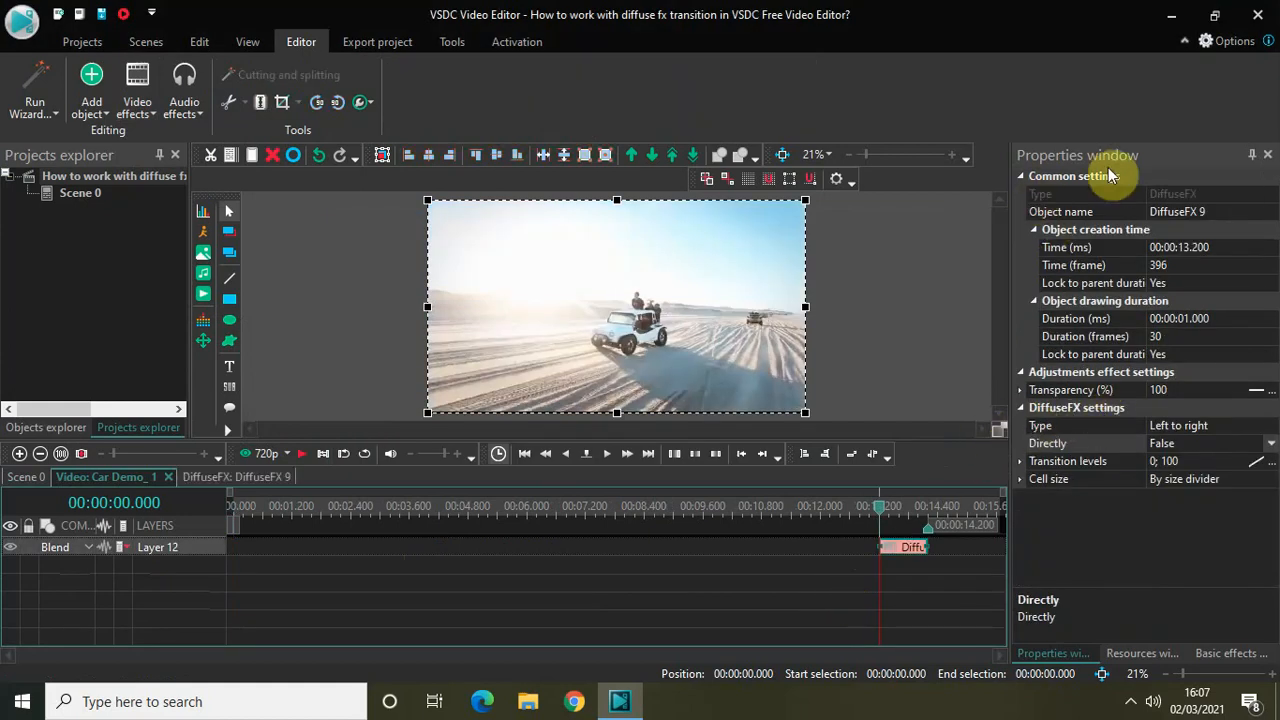
mouse_move(1092, 504)
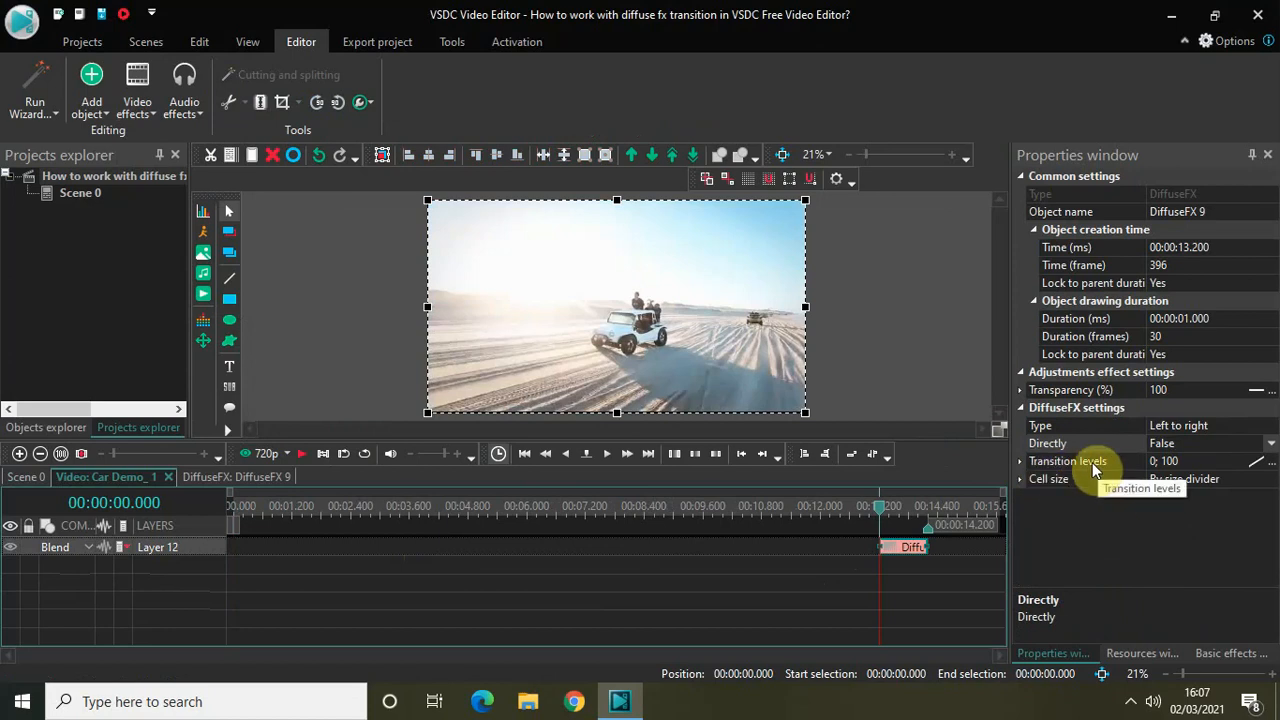
mouse_move(1048, 480)
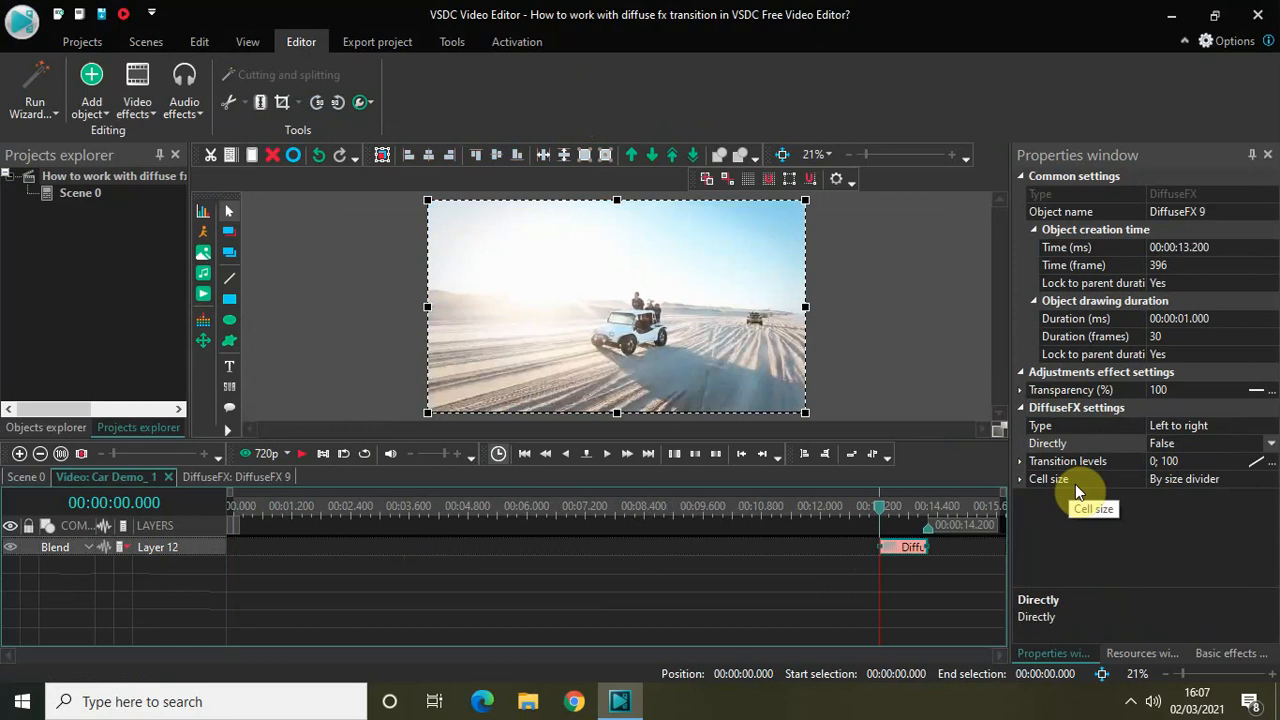
mouse_move(1190, 480)
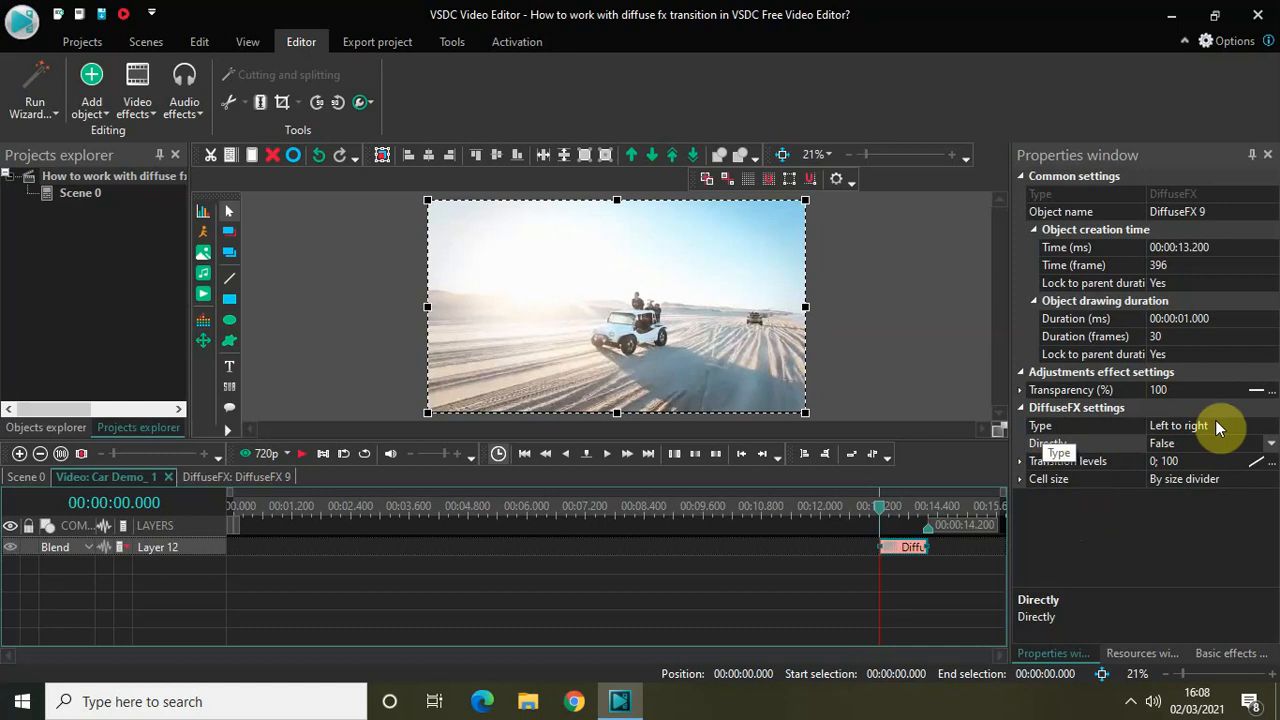
mouse_move(604, 516)
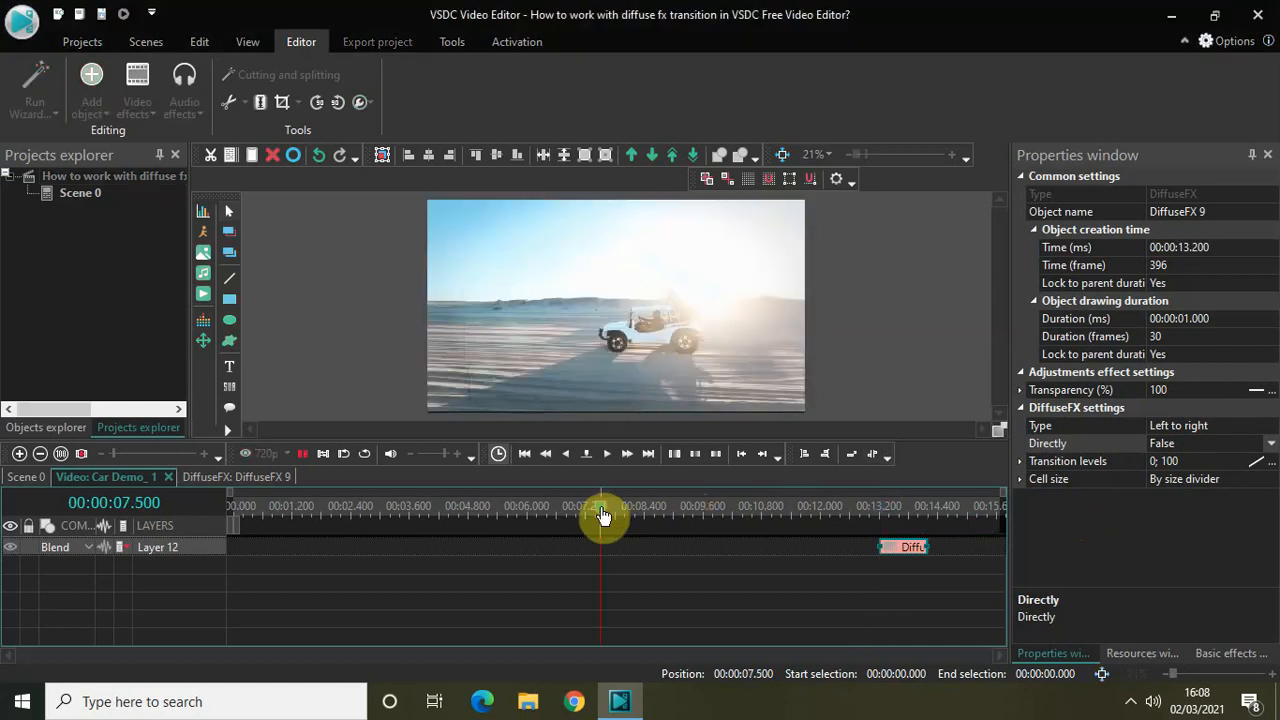
Play the preview from mid-clip through the diffuse transition to about 15 seconds
click(606, 452)
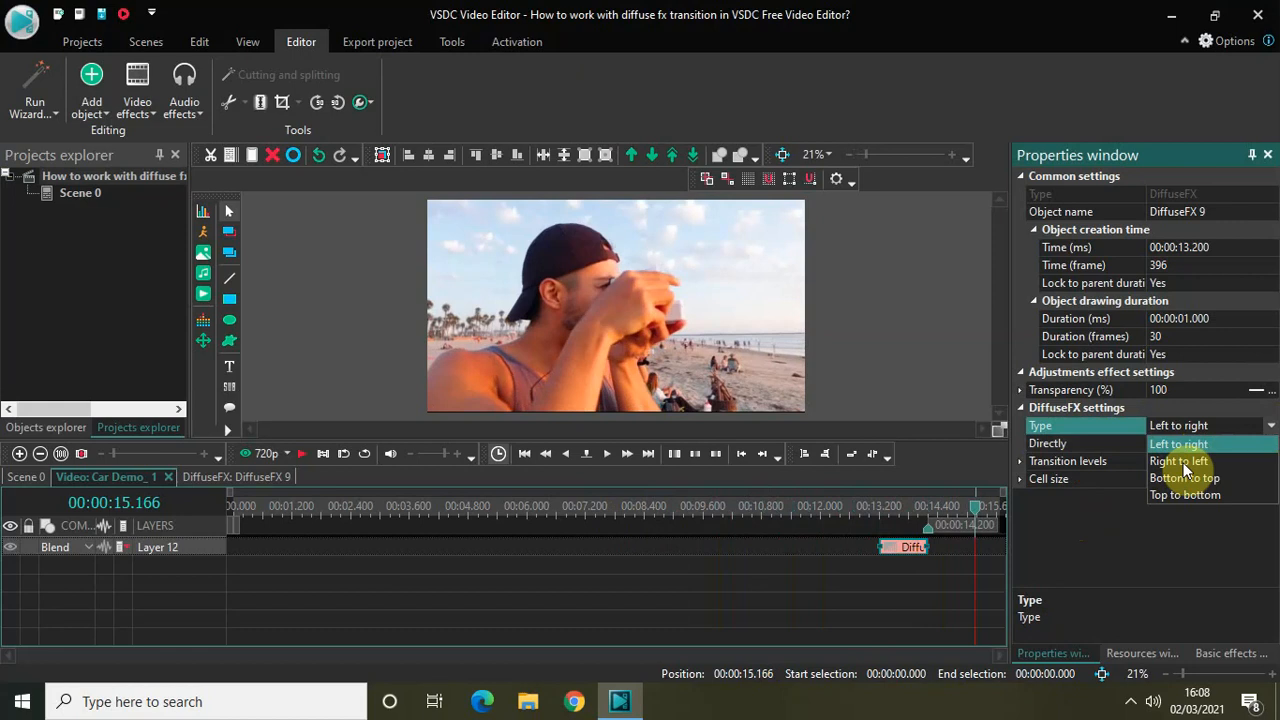
Set the DiffuseFX Type to Right to left and scrub through the clip to preview it
click(1180, 460)
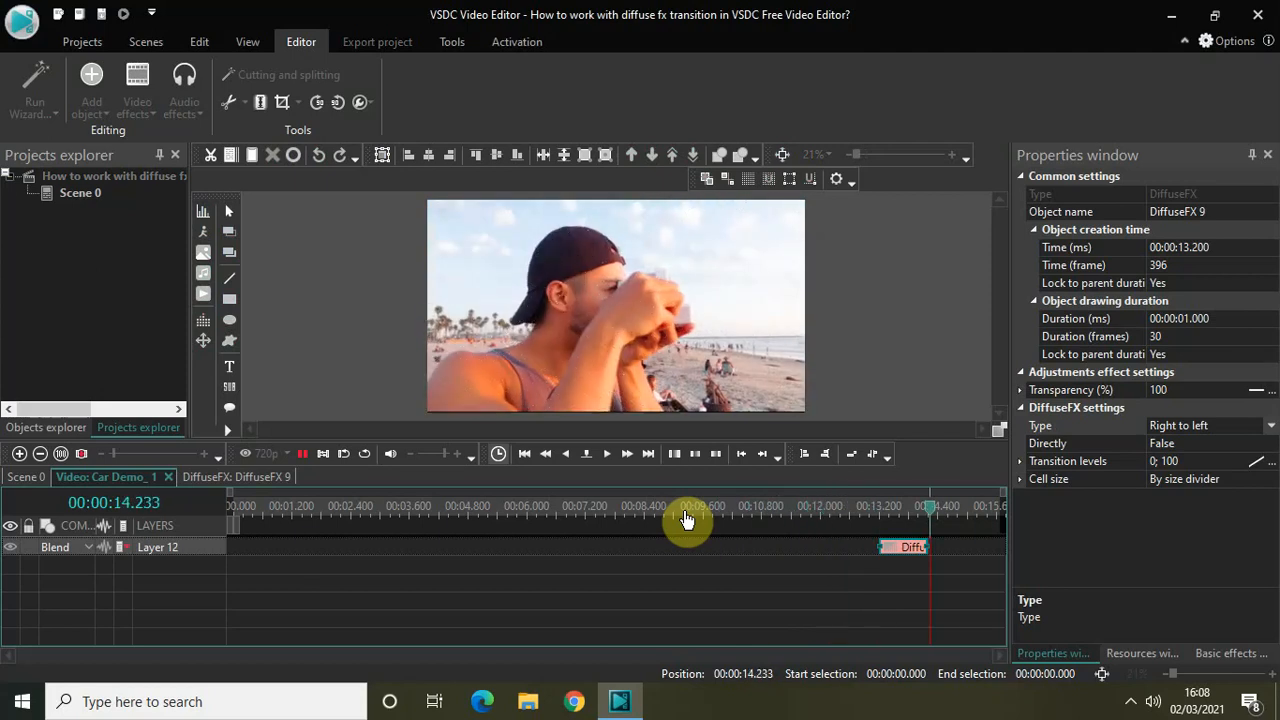
drag(690, 524, 996, 524)
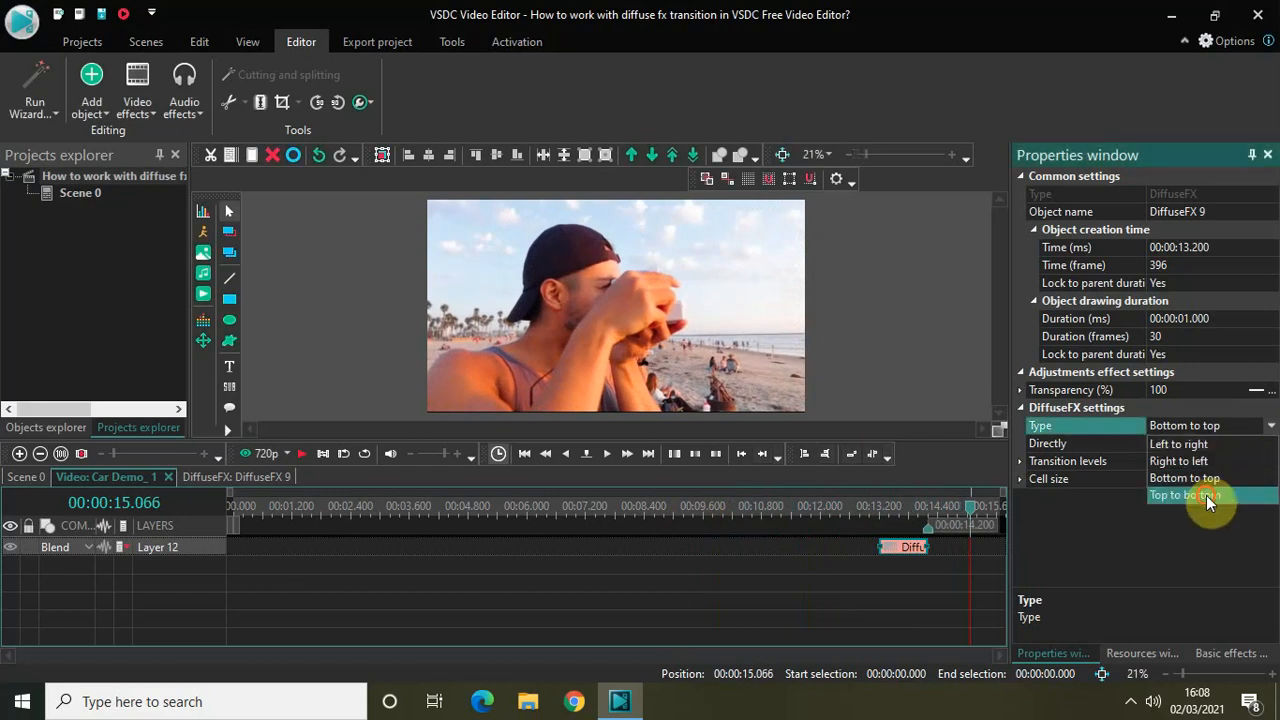
Set the DiffuseFX Type to Top to bottom and replay the preview from mid-clip
click(1184, 494)
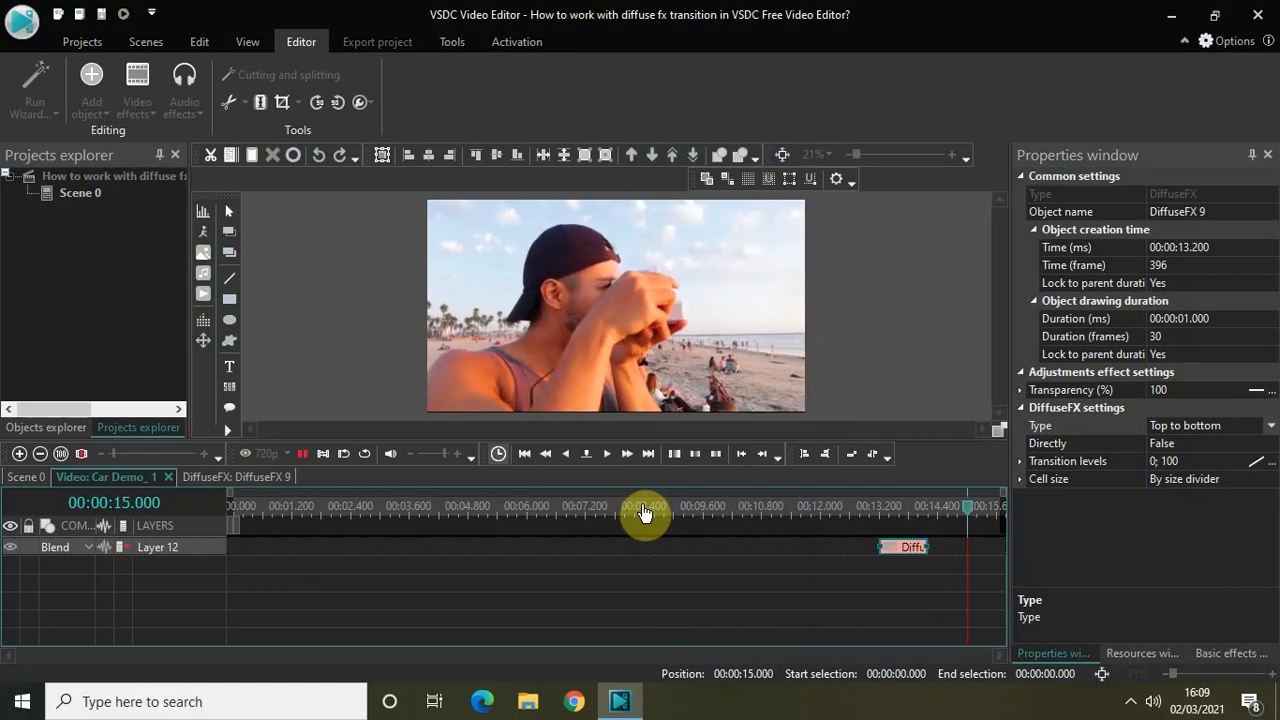
click(606, 452)
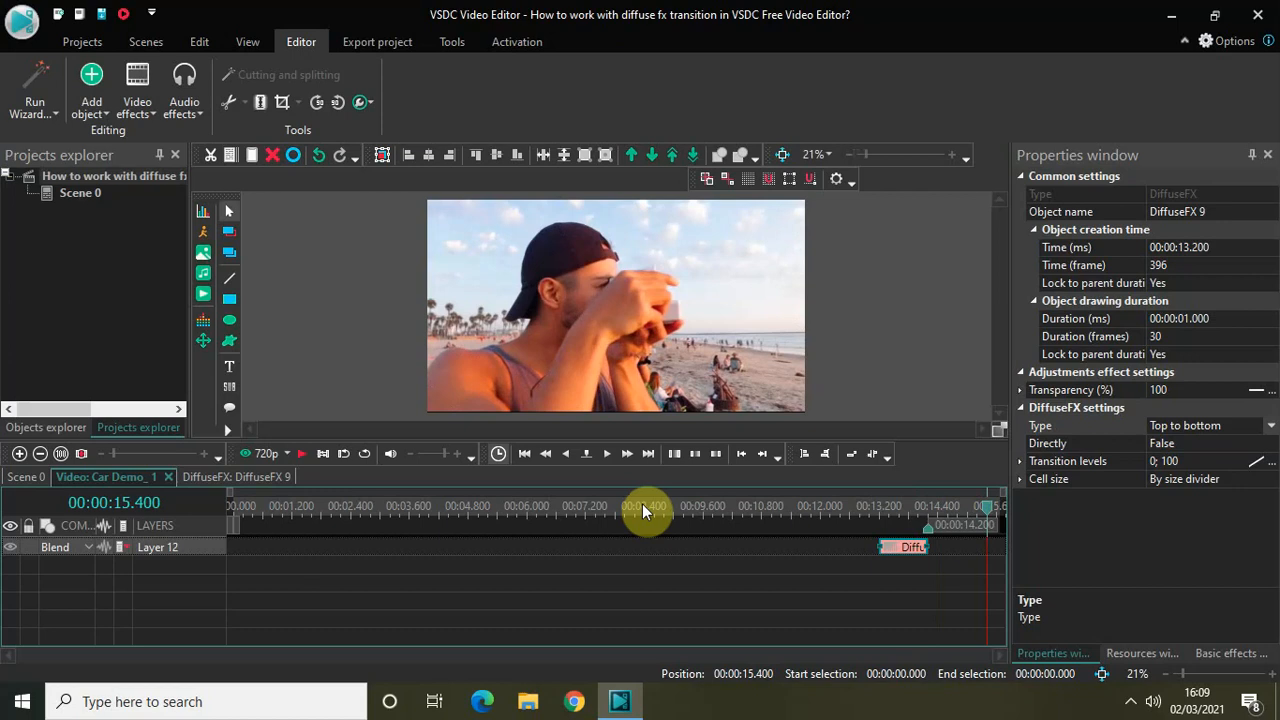
mouse_move(844, 480)
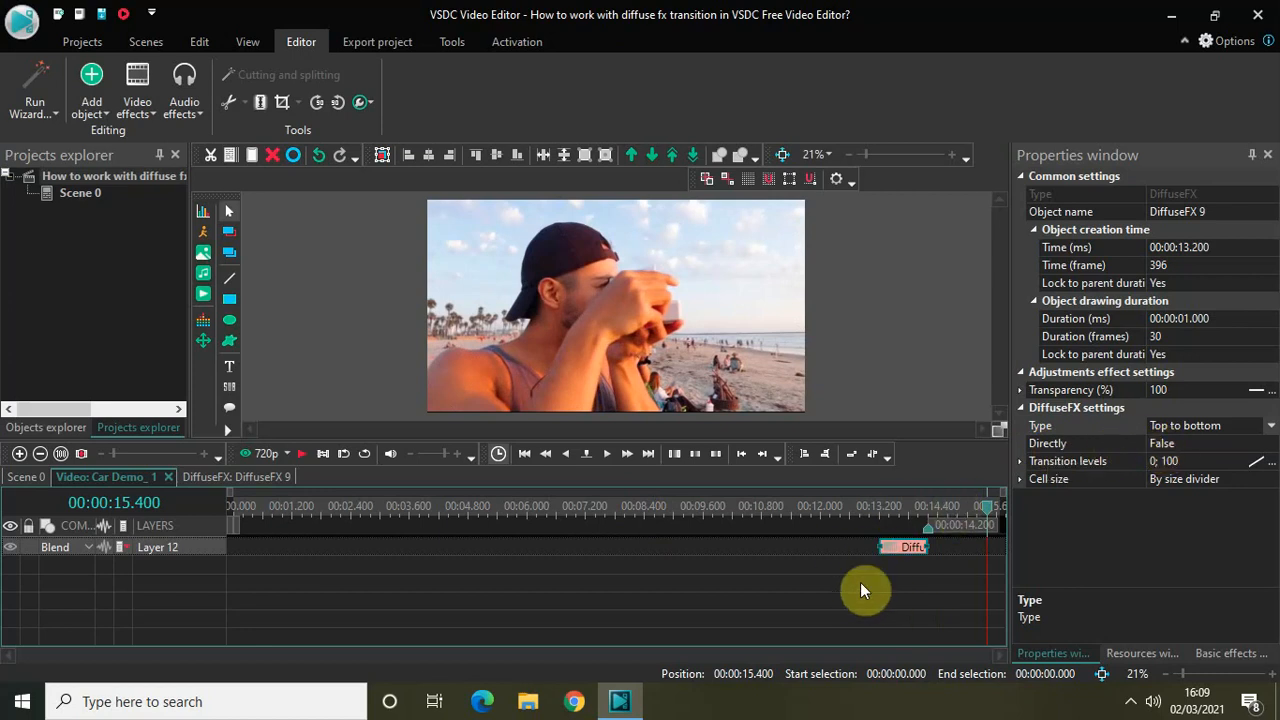
mouse_move(448, 544)
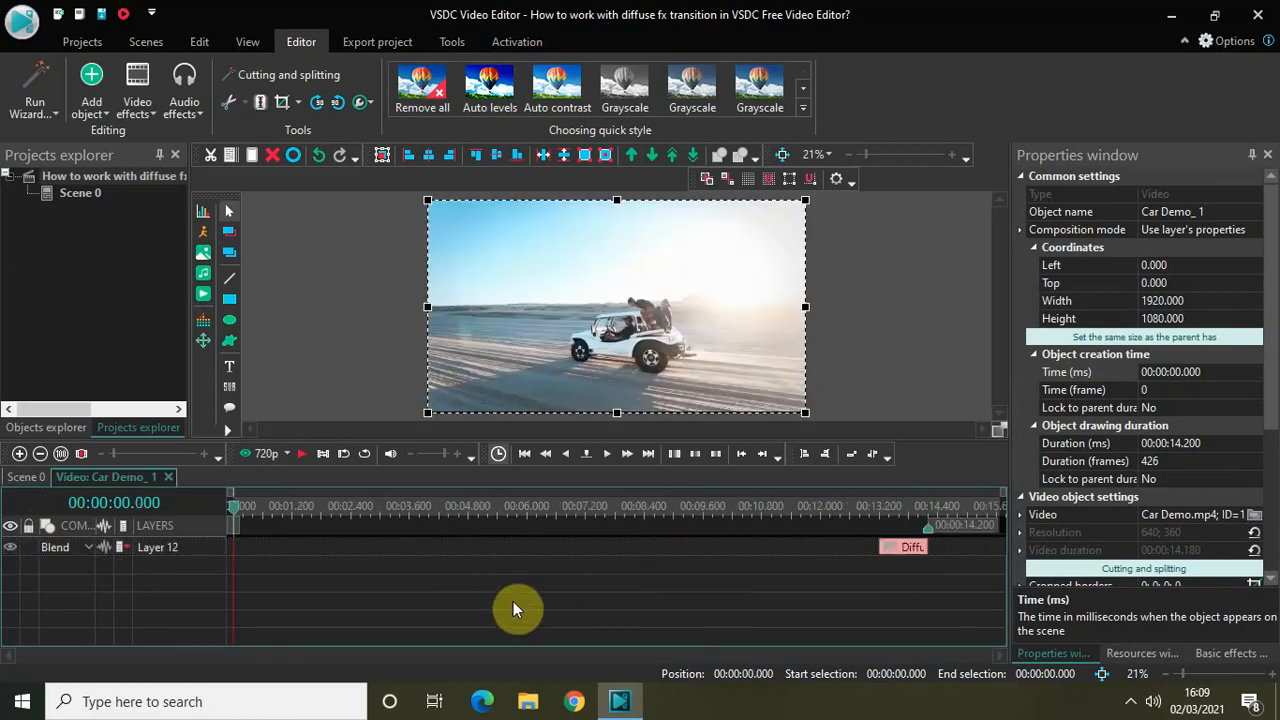
mouse_move(592, 596)
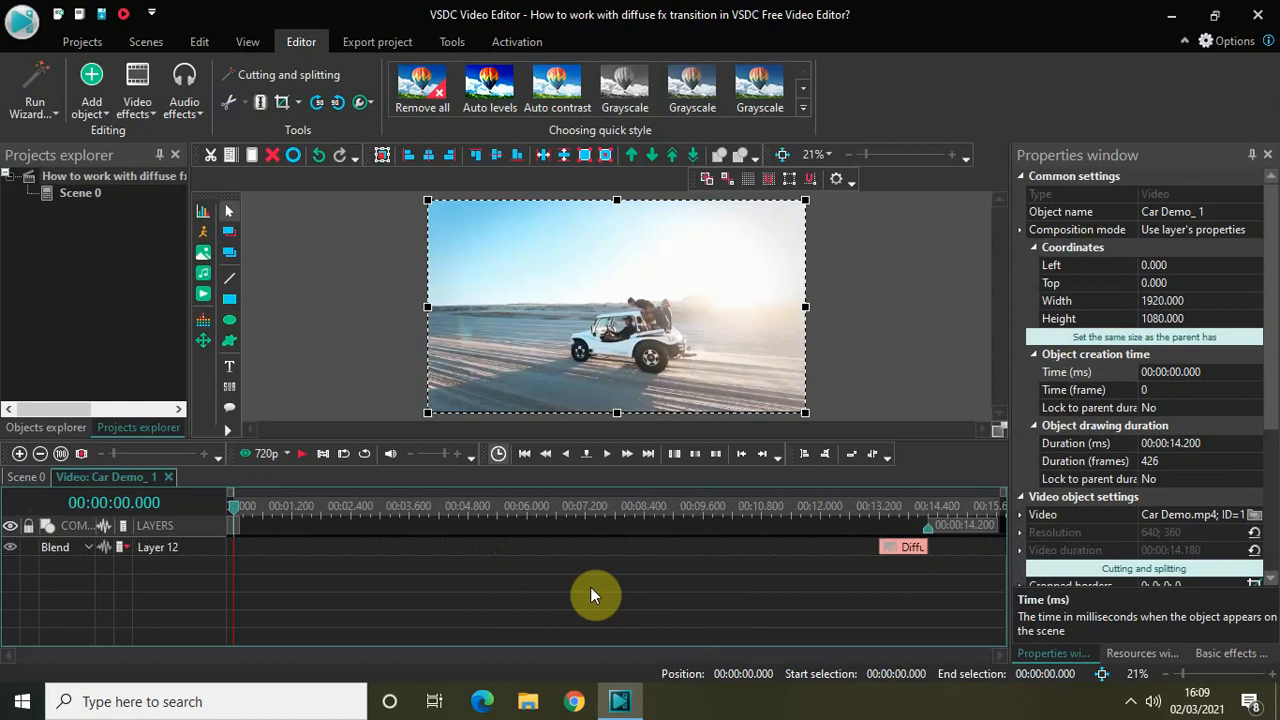
mouse_move(876, 562)
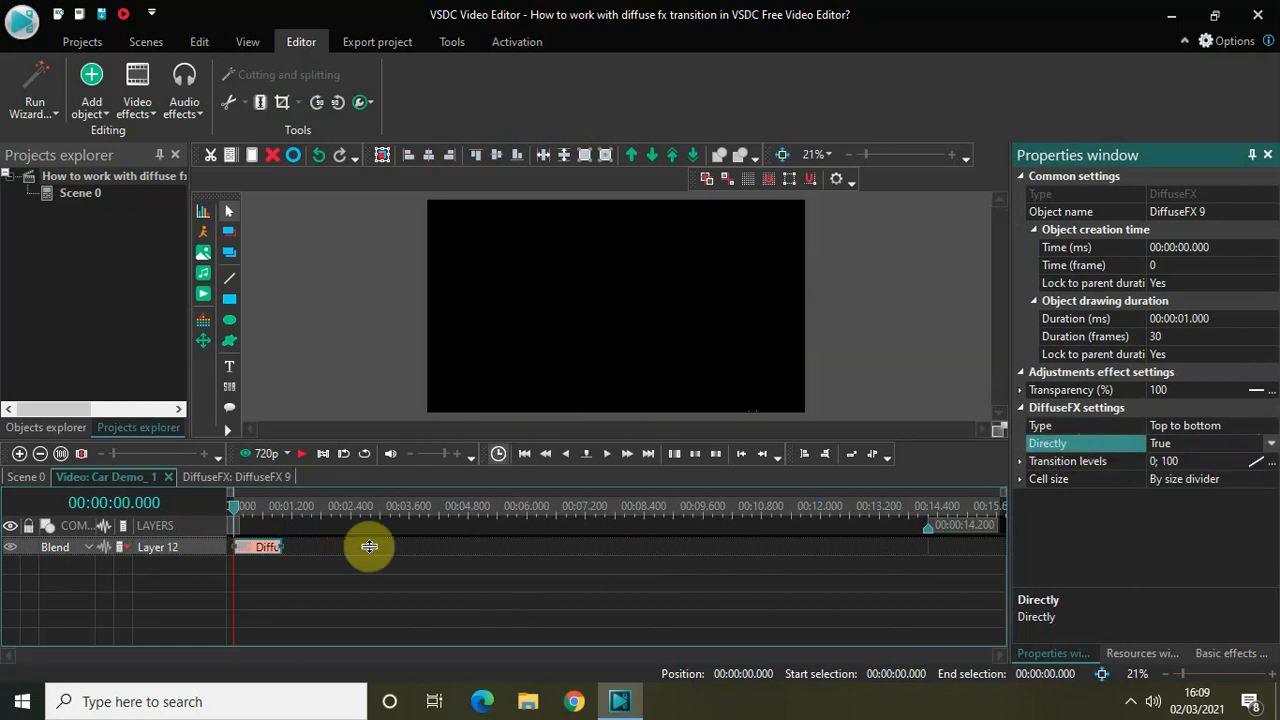
mouse_move(316, 288)
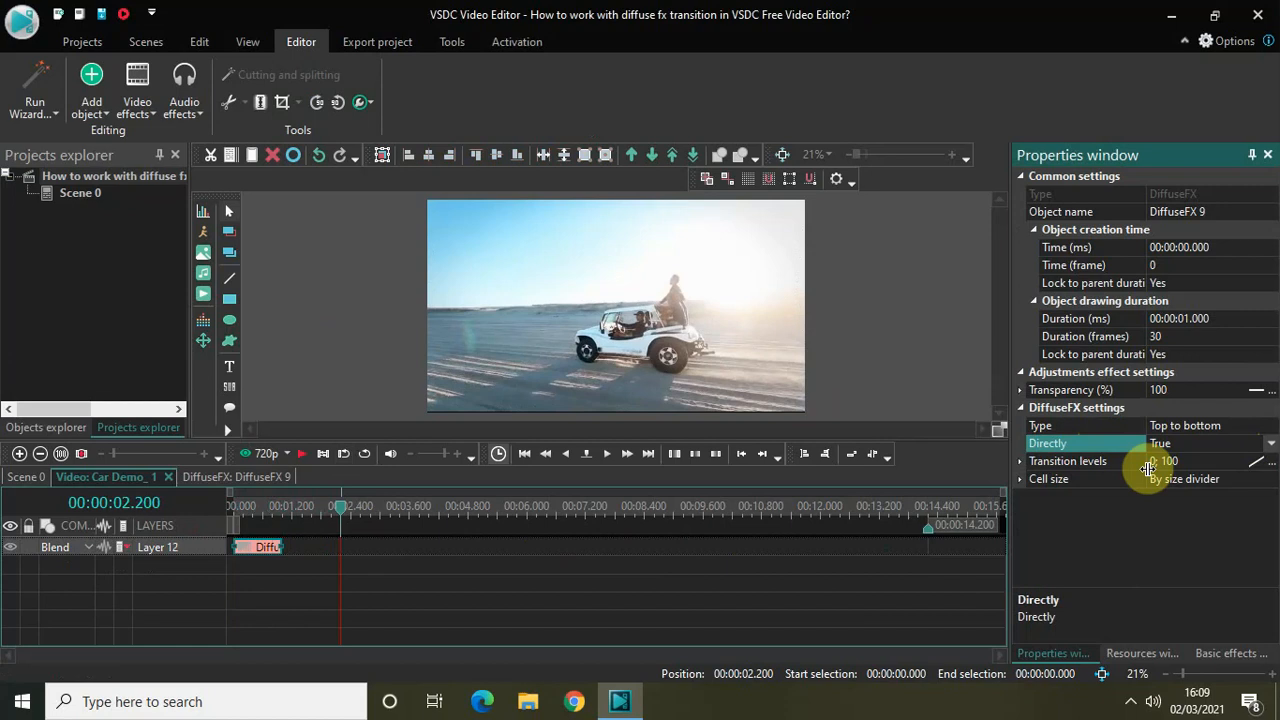
Set the opening DiffuseFX transition's Type to Left to right
click(1084, 424)
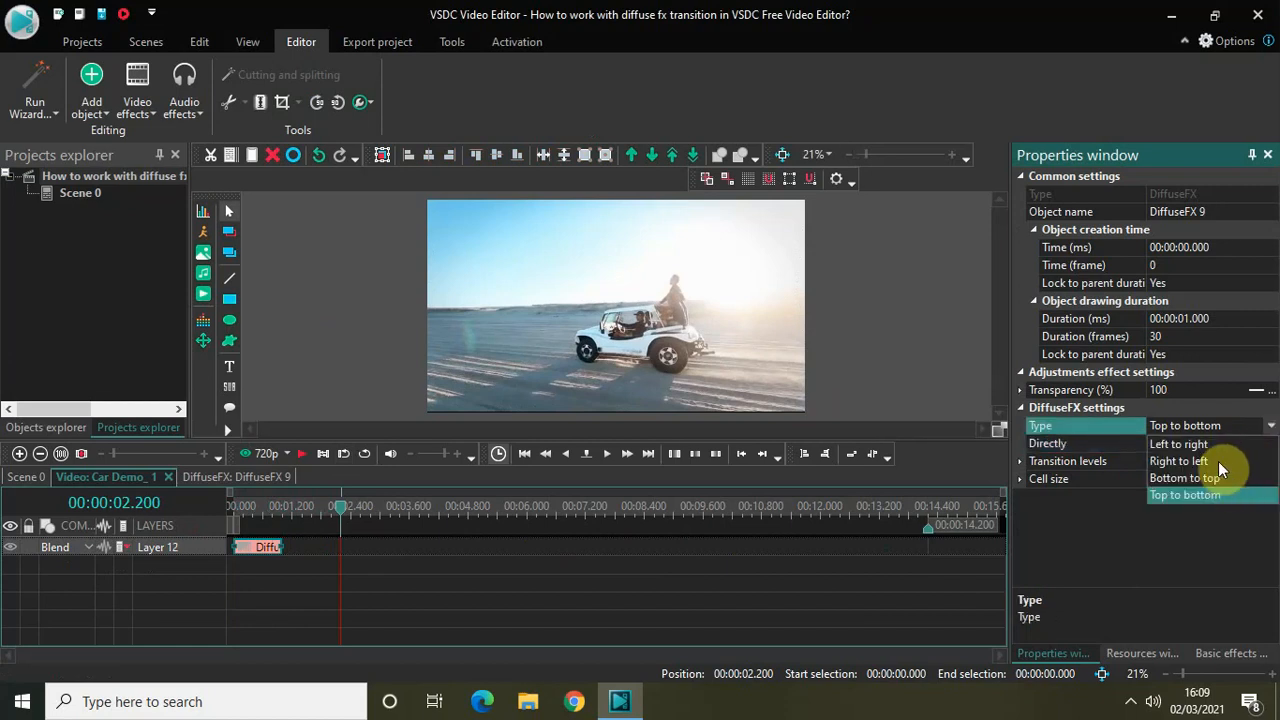
click(1178, 444)
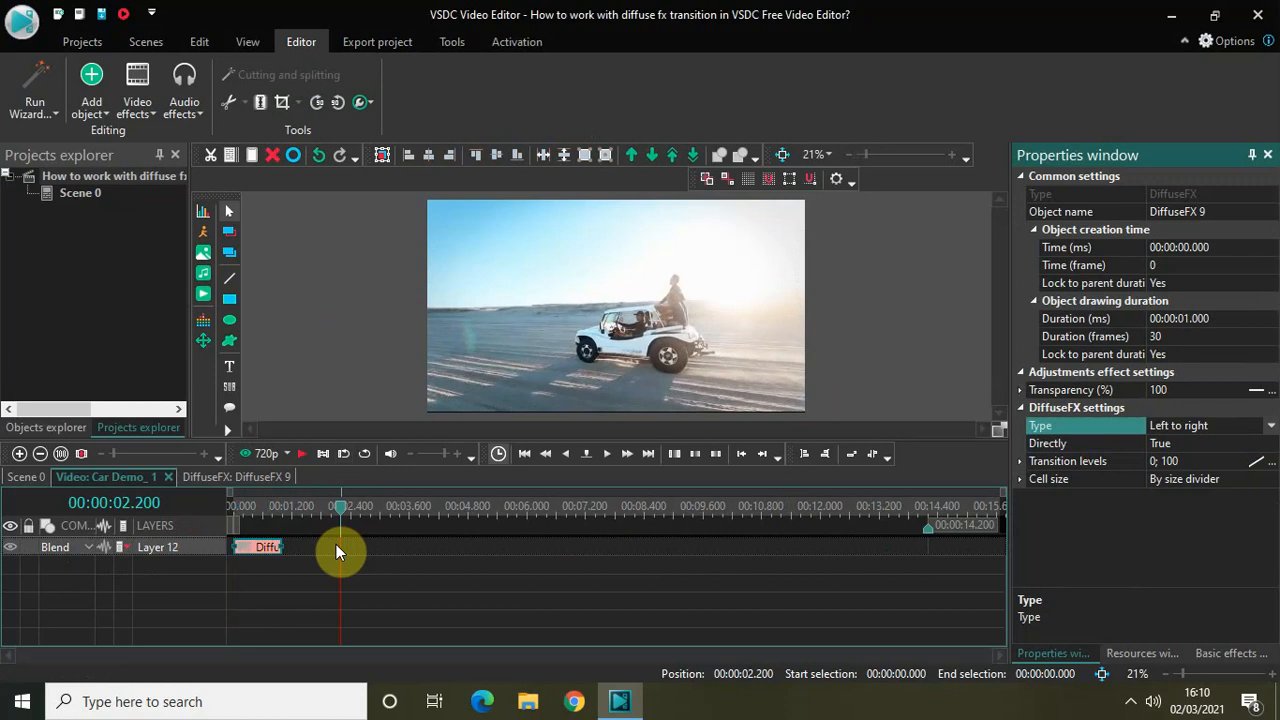